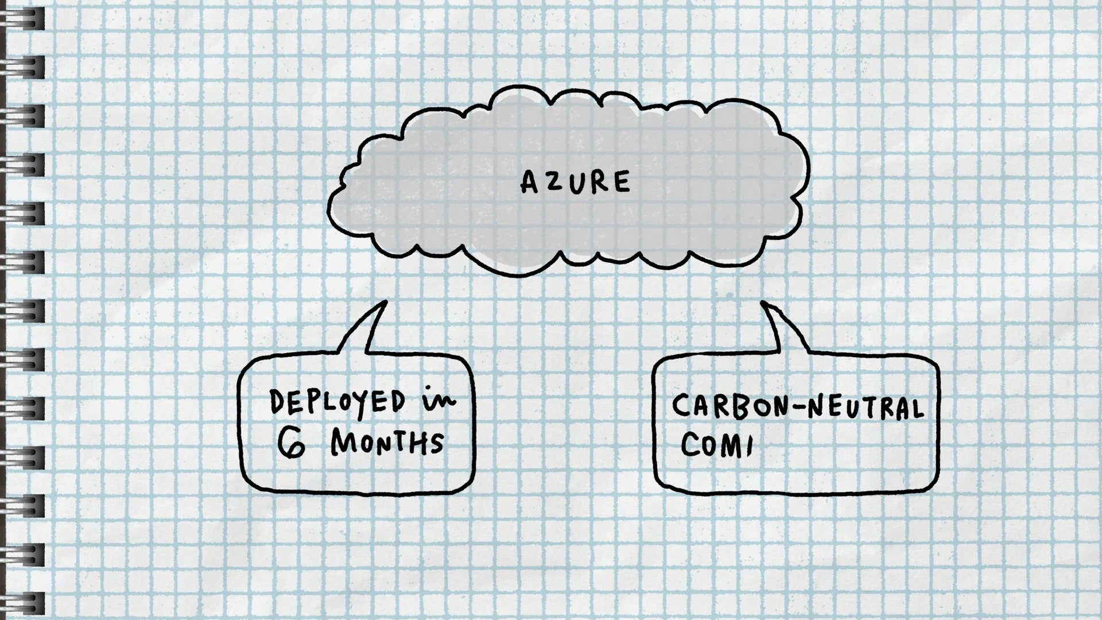
pyautogui.write('MITMENTS')
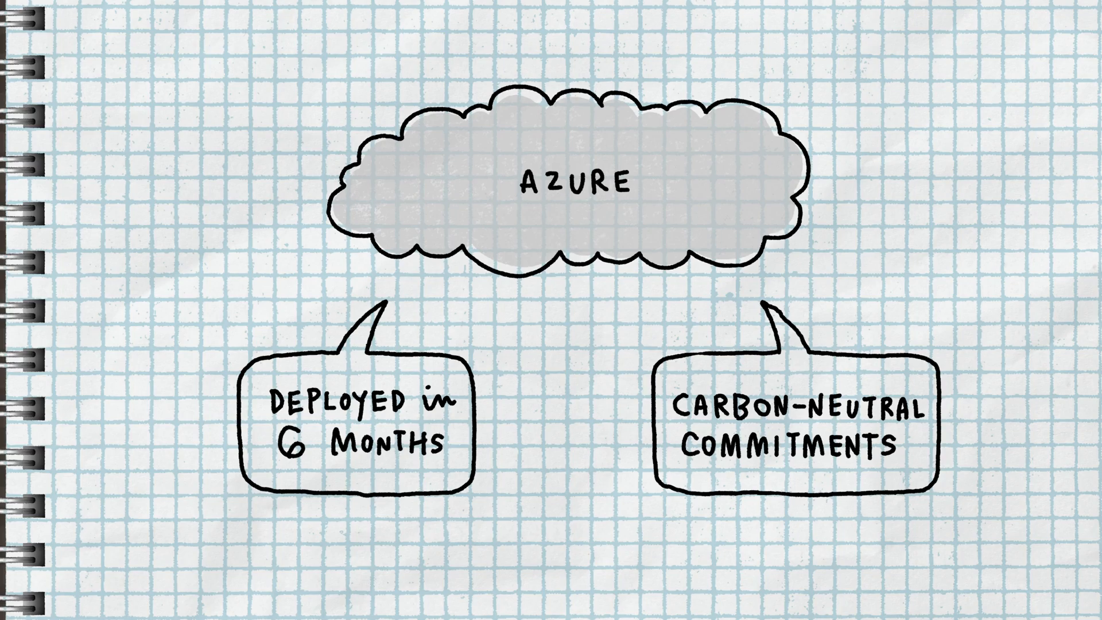